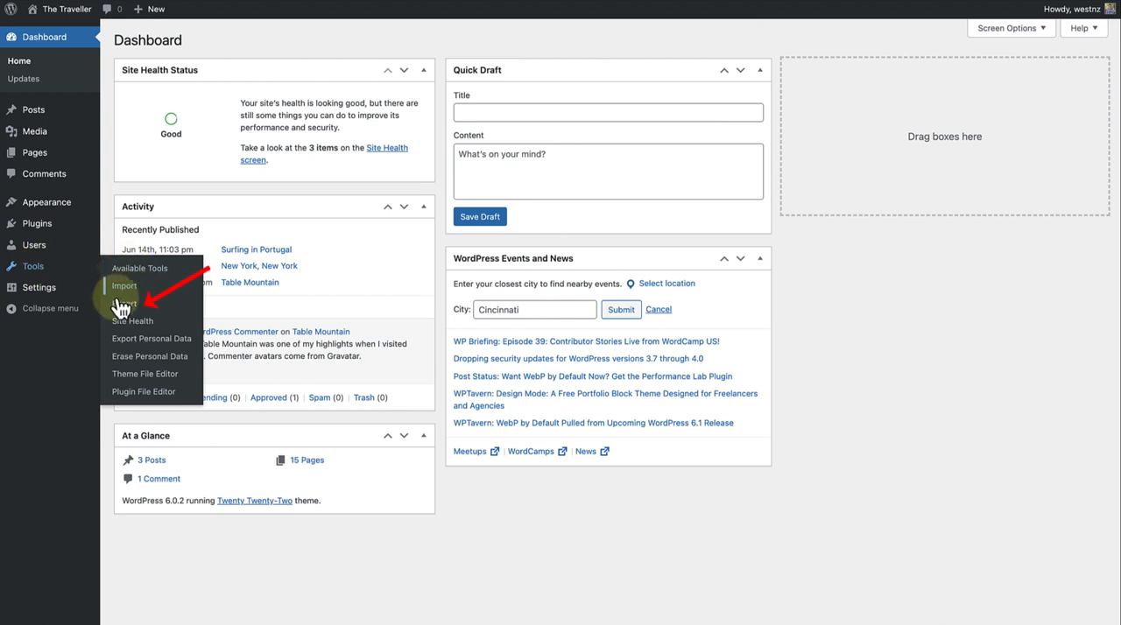
Step: Download an export file of all the travel site's content as XML from Tools > Export
left_click(126, 305)
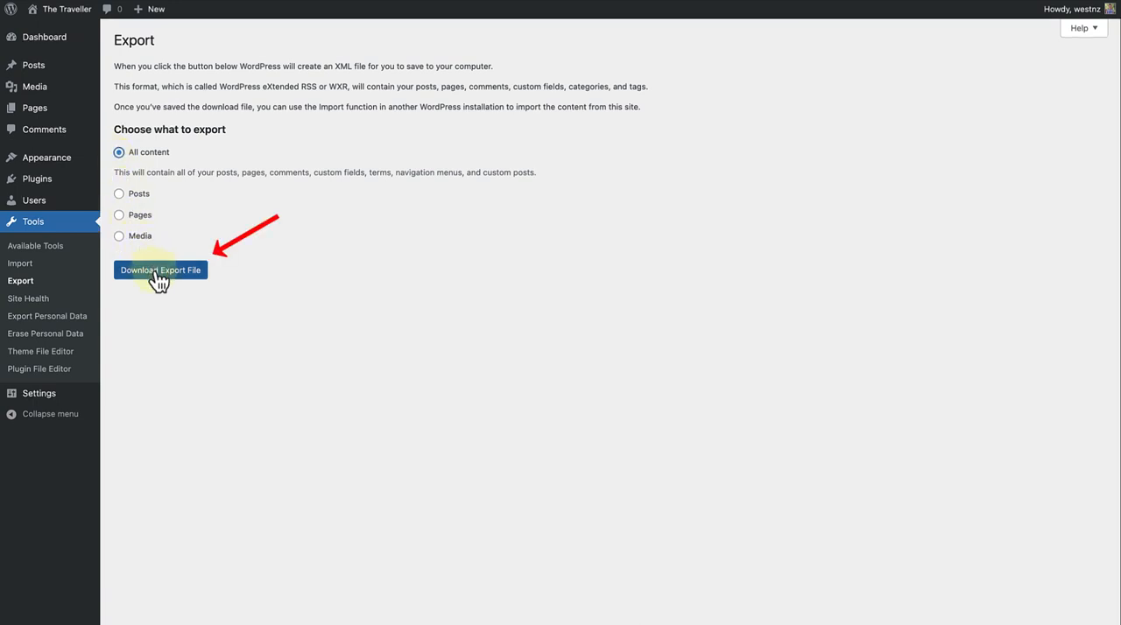
left_click(161, 270)
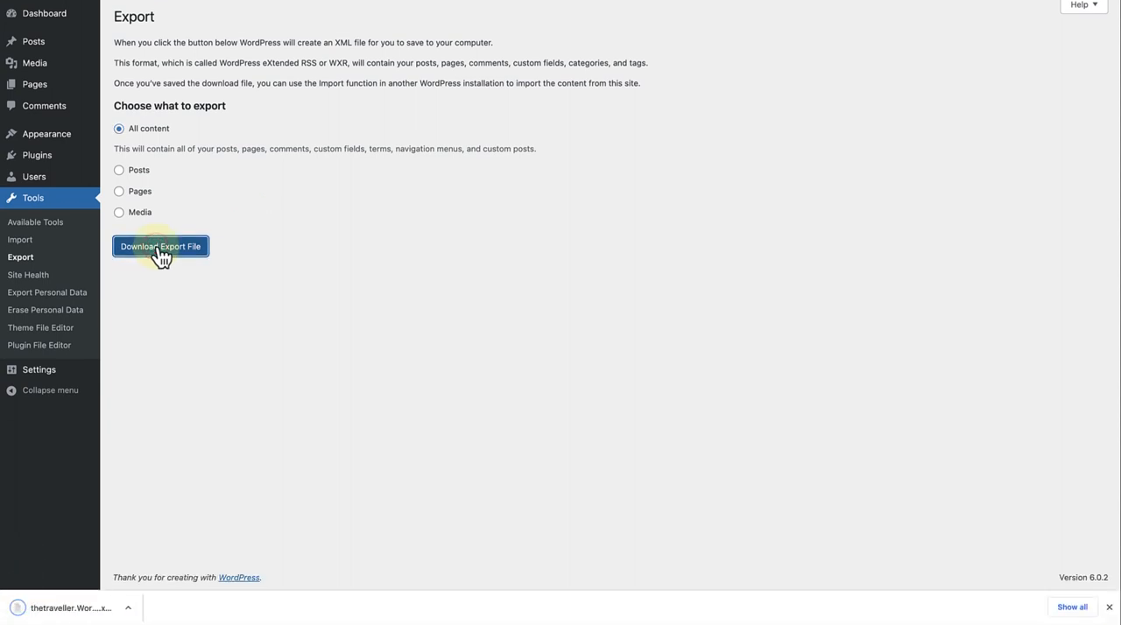
left_click(161, 245)
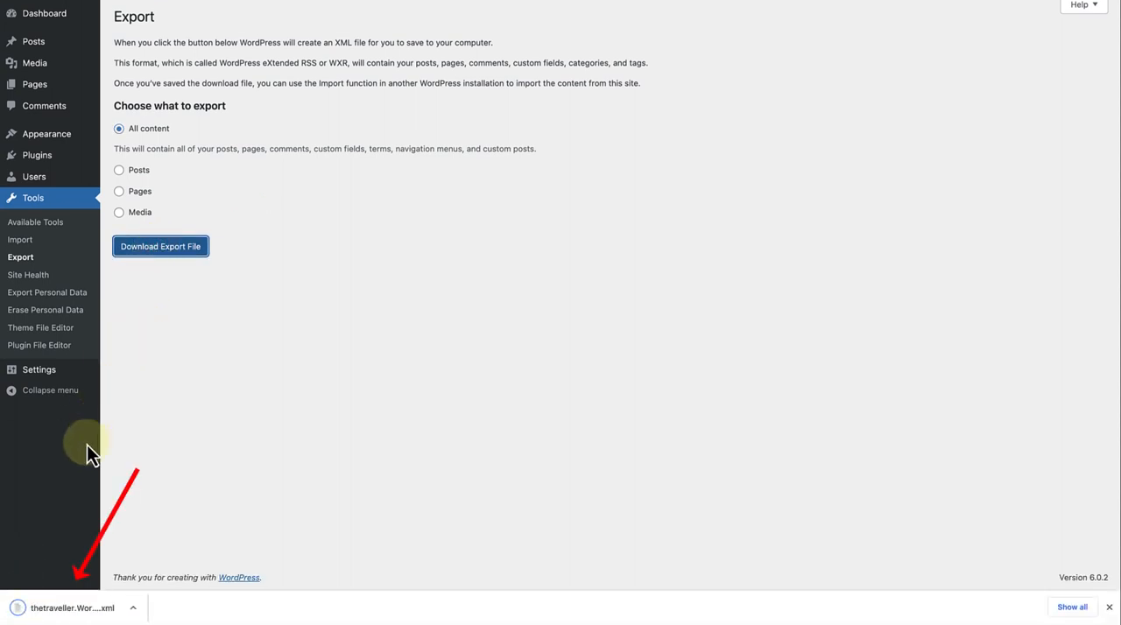
mouse_move(70, 609)
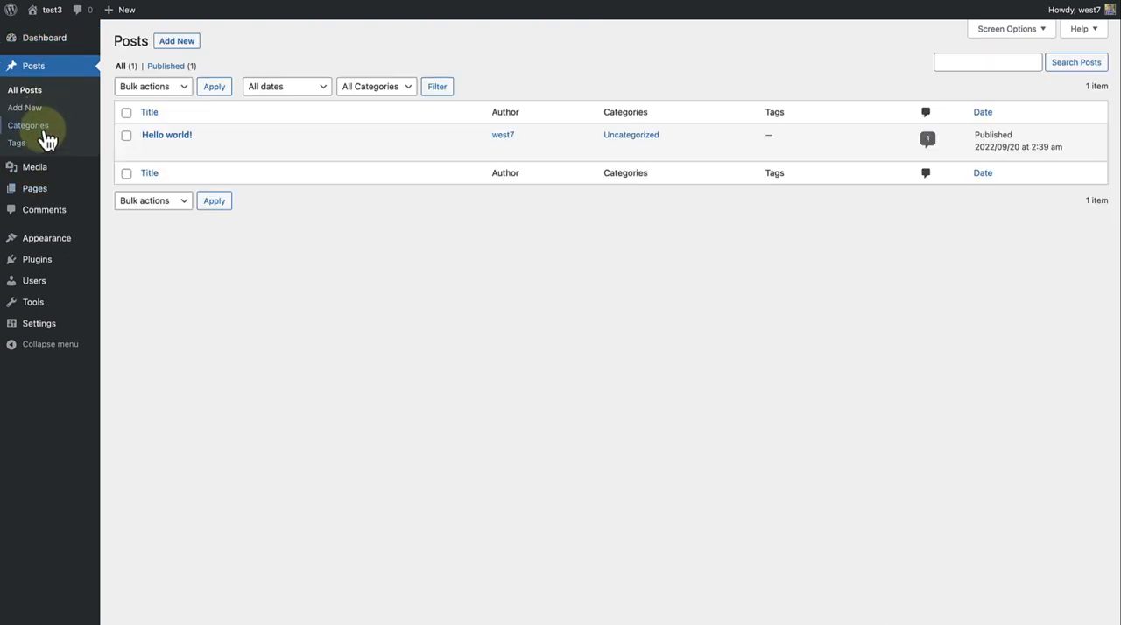
Step: Check the new site's empty media library and its two default pages
left_click(35, 166)
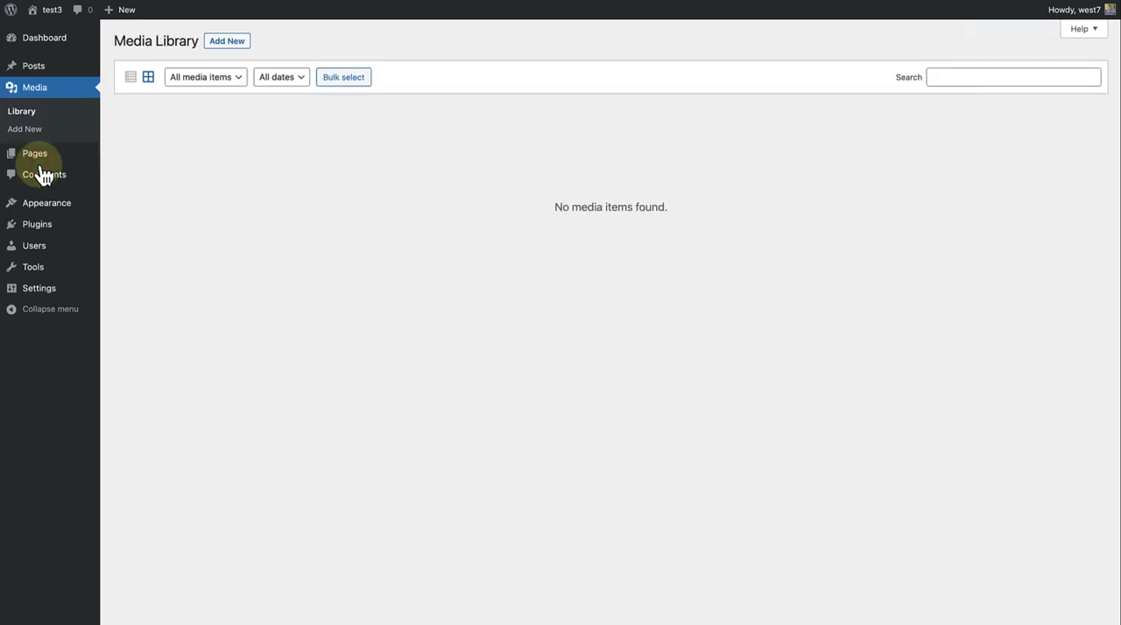
left_click(35, 154)
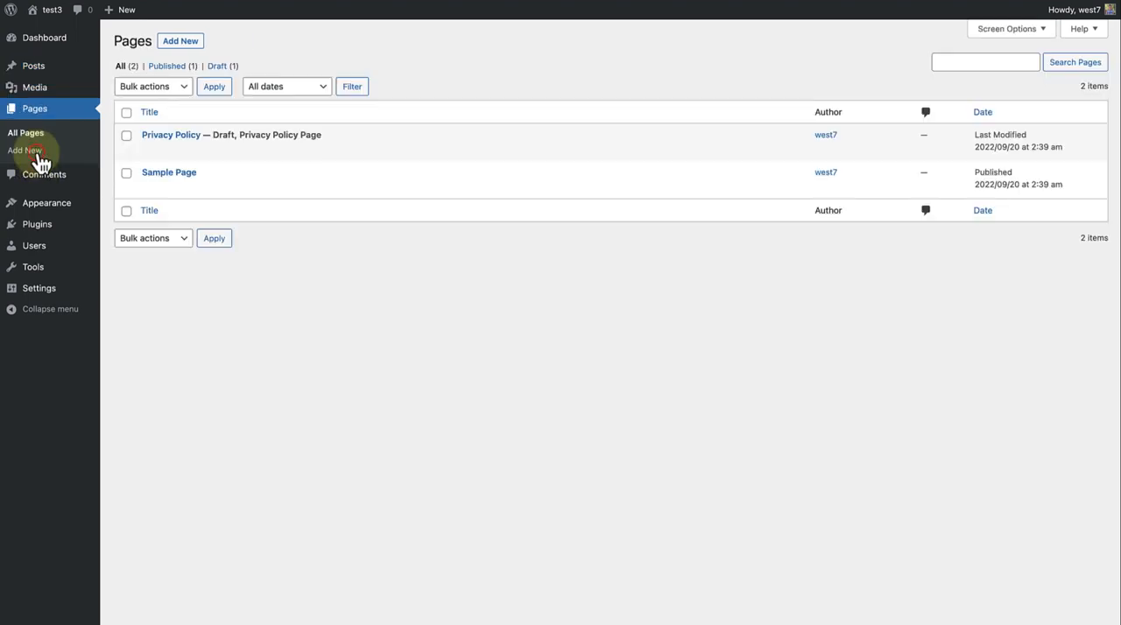
mouse_move(379, 333)
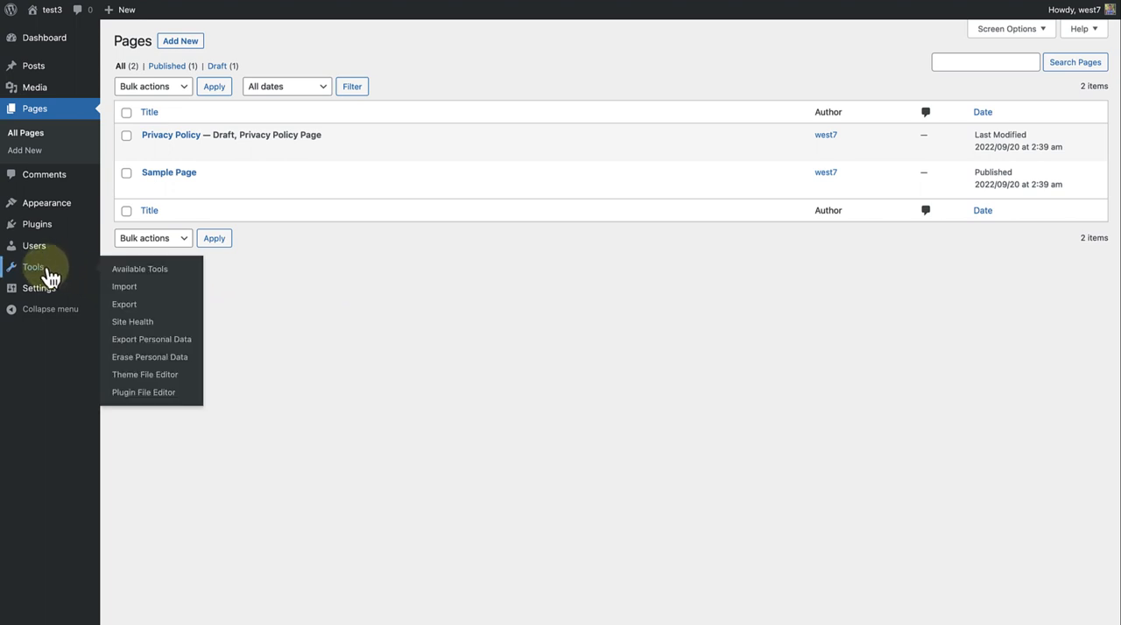
mouse_move(124, 288)
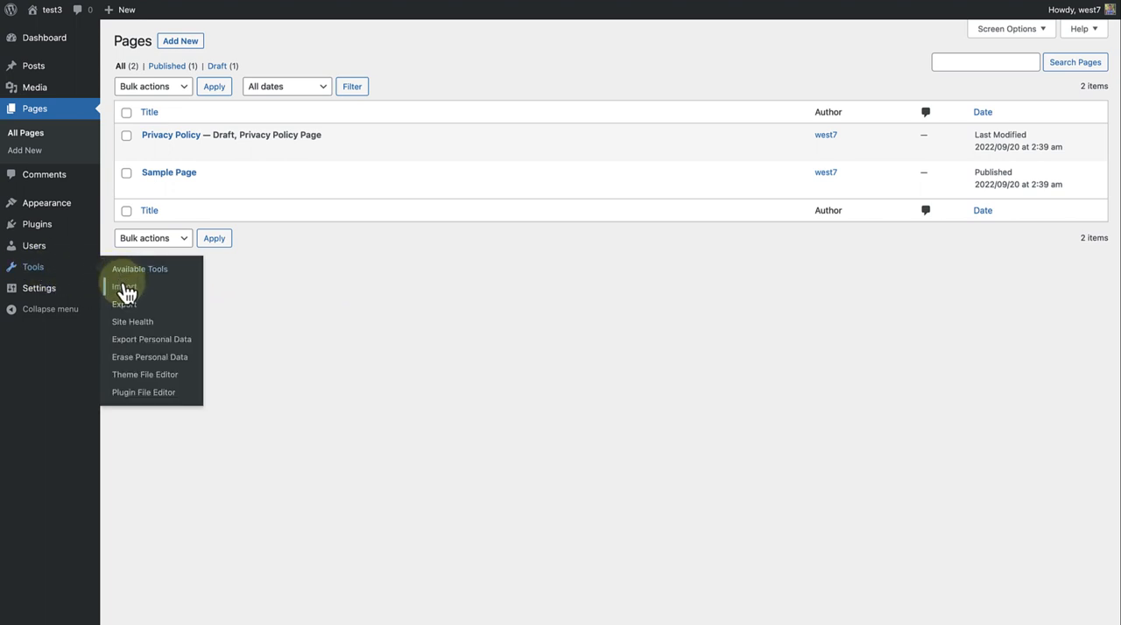
Step: Install the WordPress importer from the Tools > Import list of available importers
left_click(126, 288)
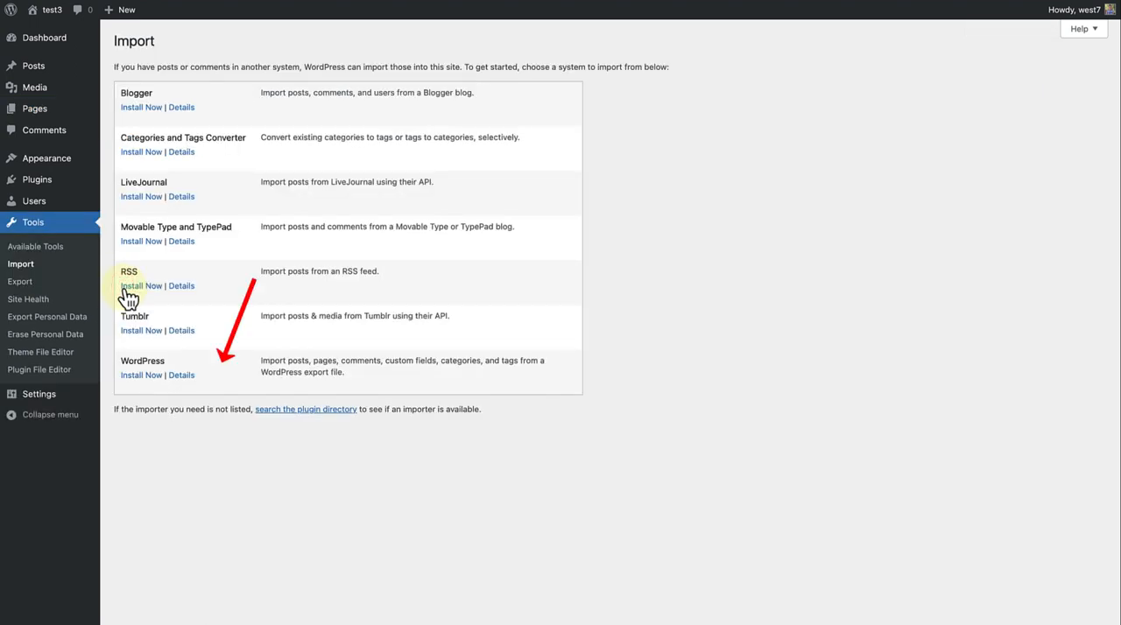
mouse_move(235, 384)
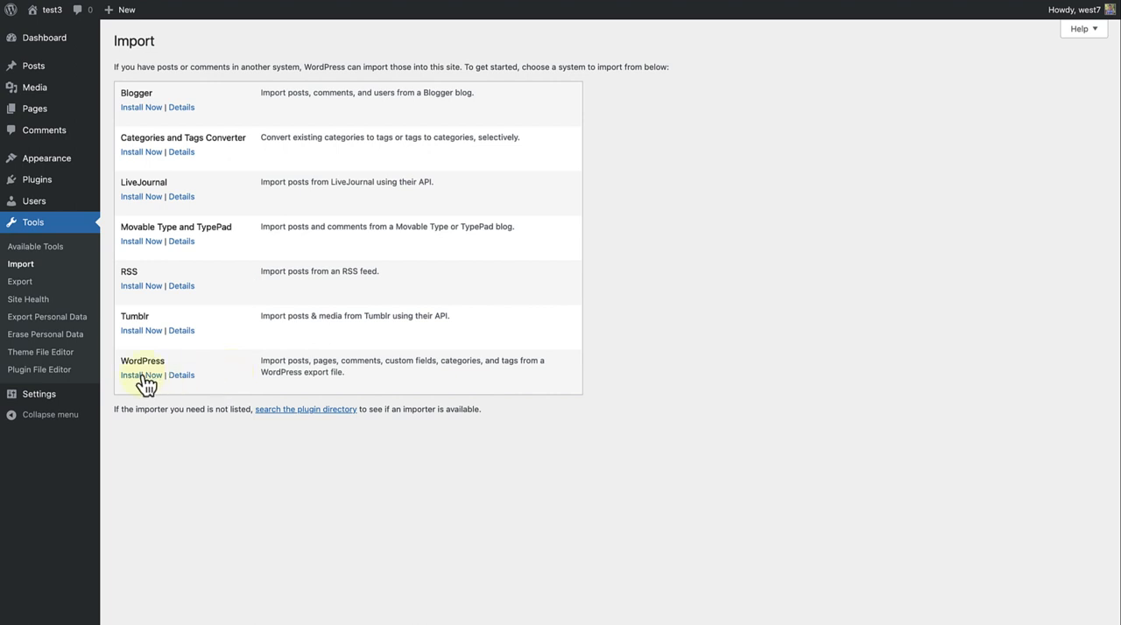
left_click(140, 375)
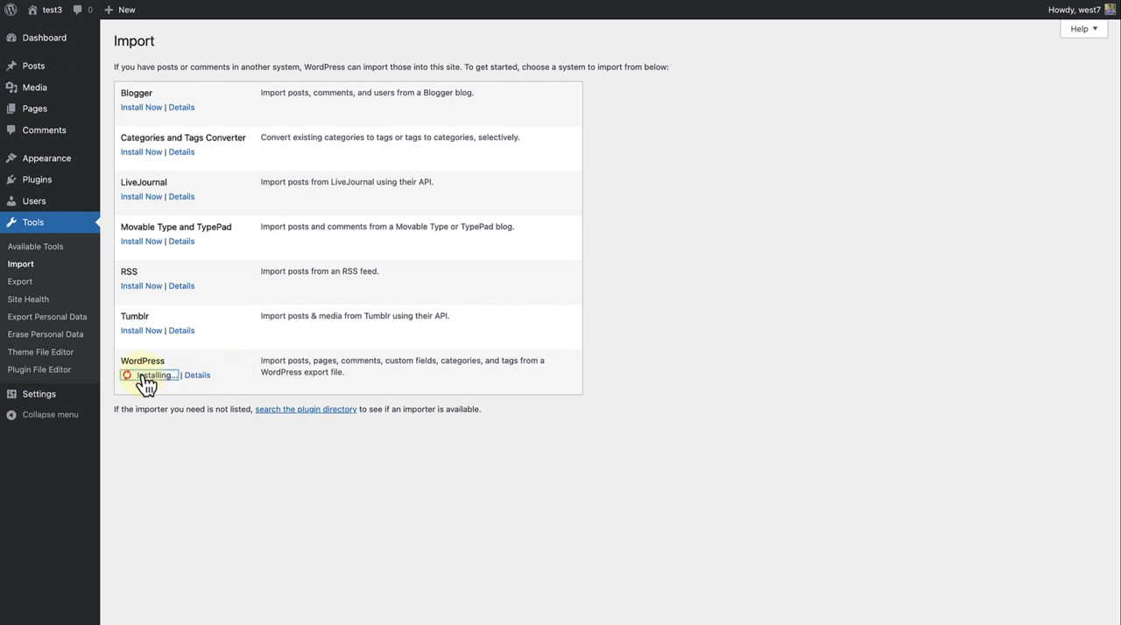
left_click(140, 375)
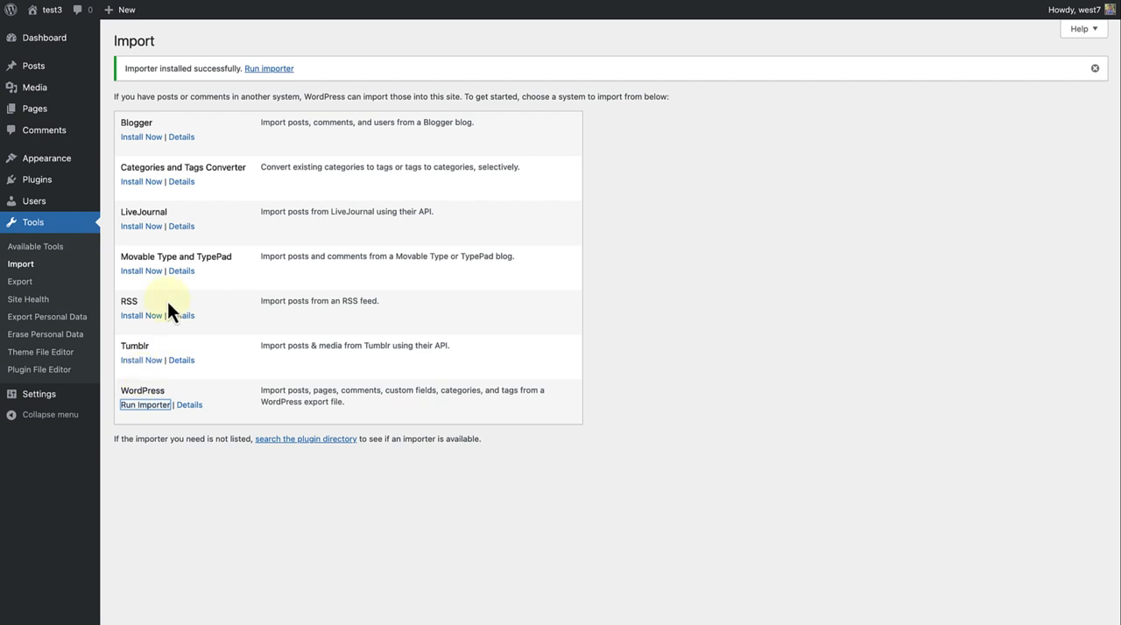
mouse_move(166, 84)
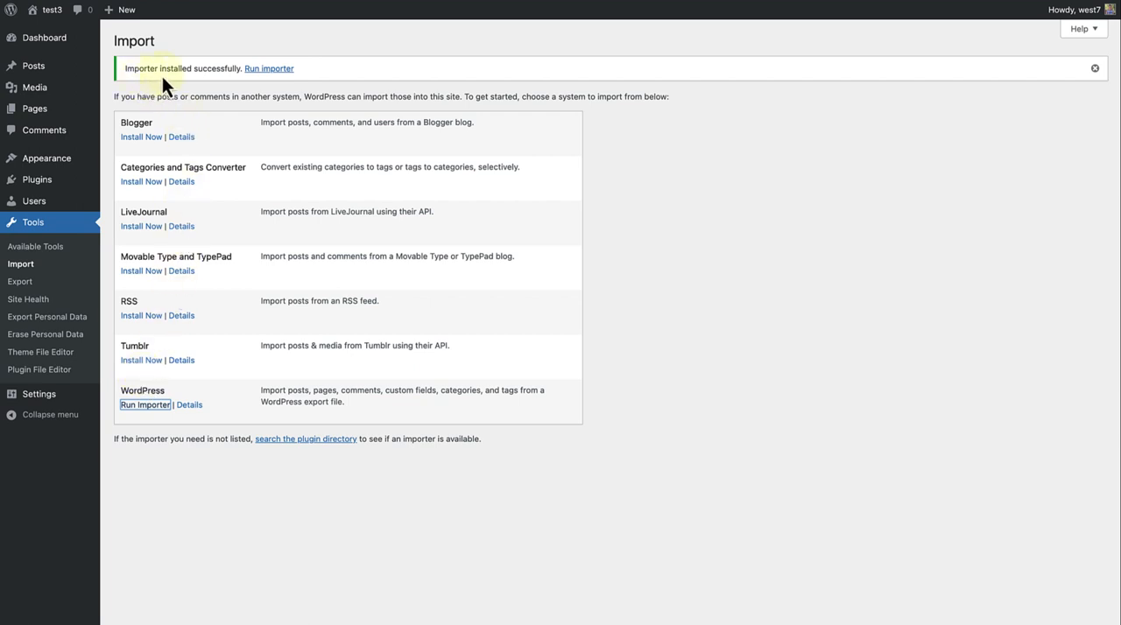
mouse_move(269, 73)
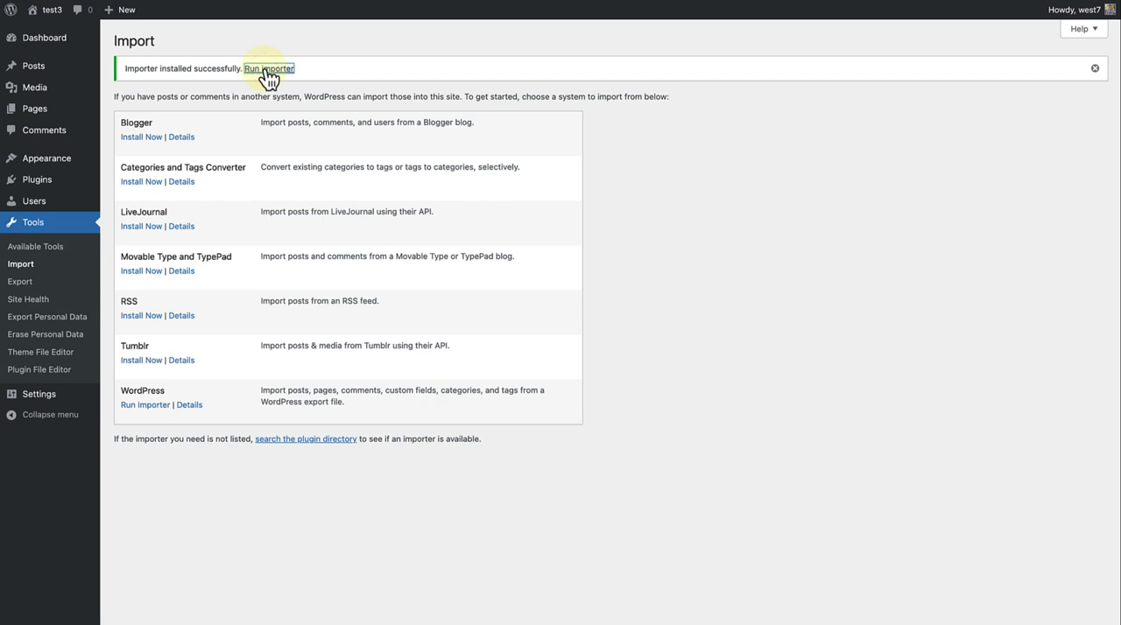
Step: Run the importer, choose the exported .xml file and upload it to import the content
left_click(269, 68)
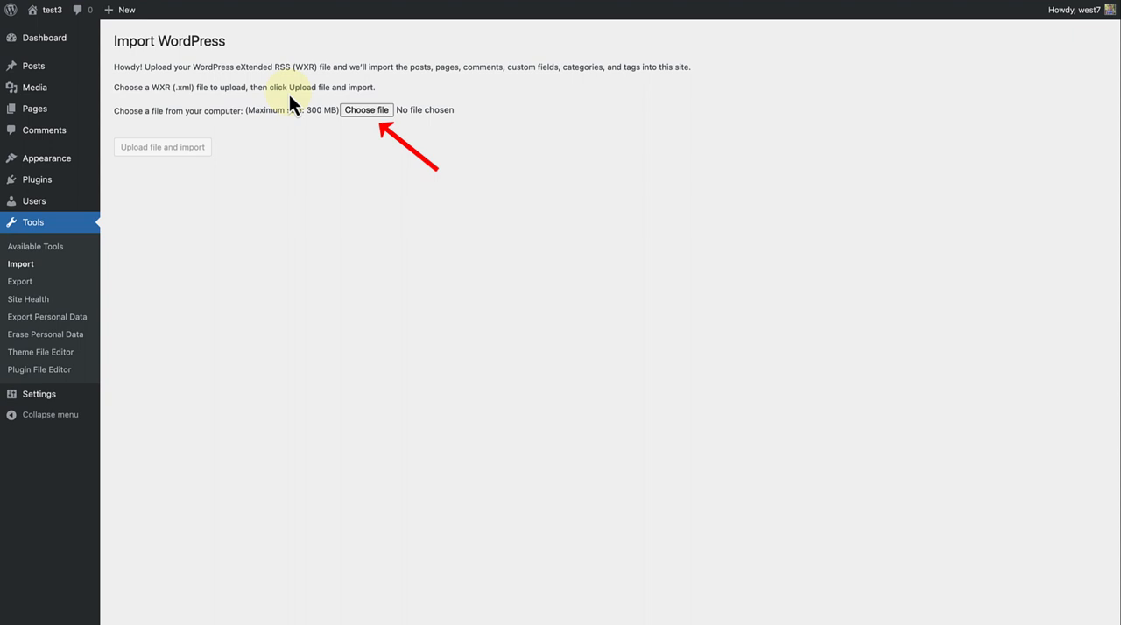
mouse_move(366, 108)
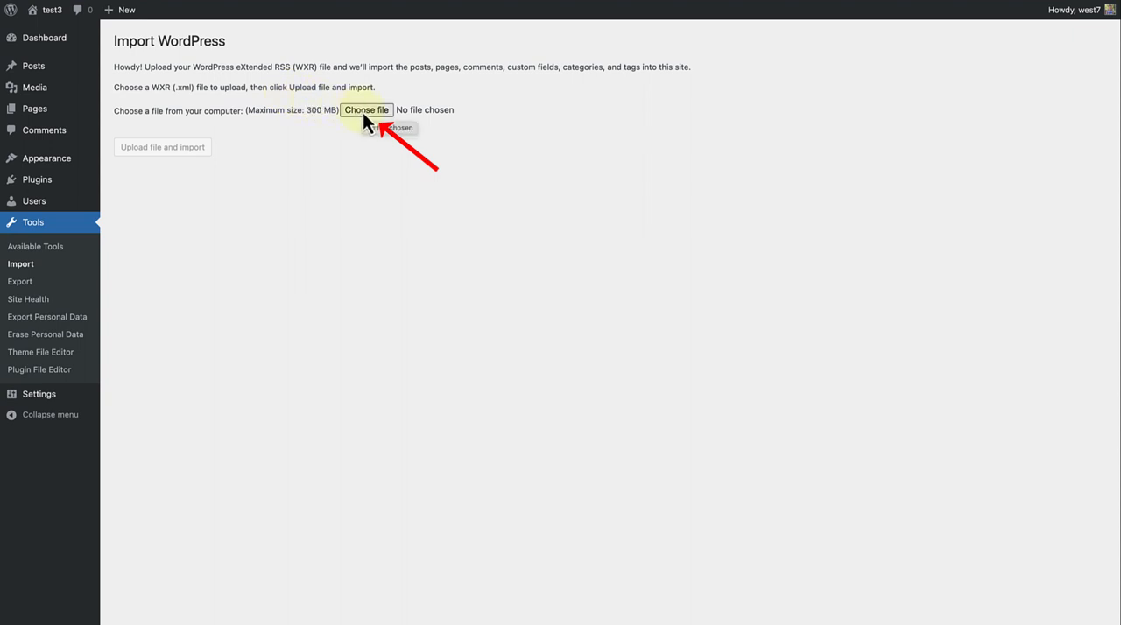
left_click(368, 109)
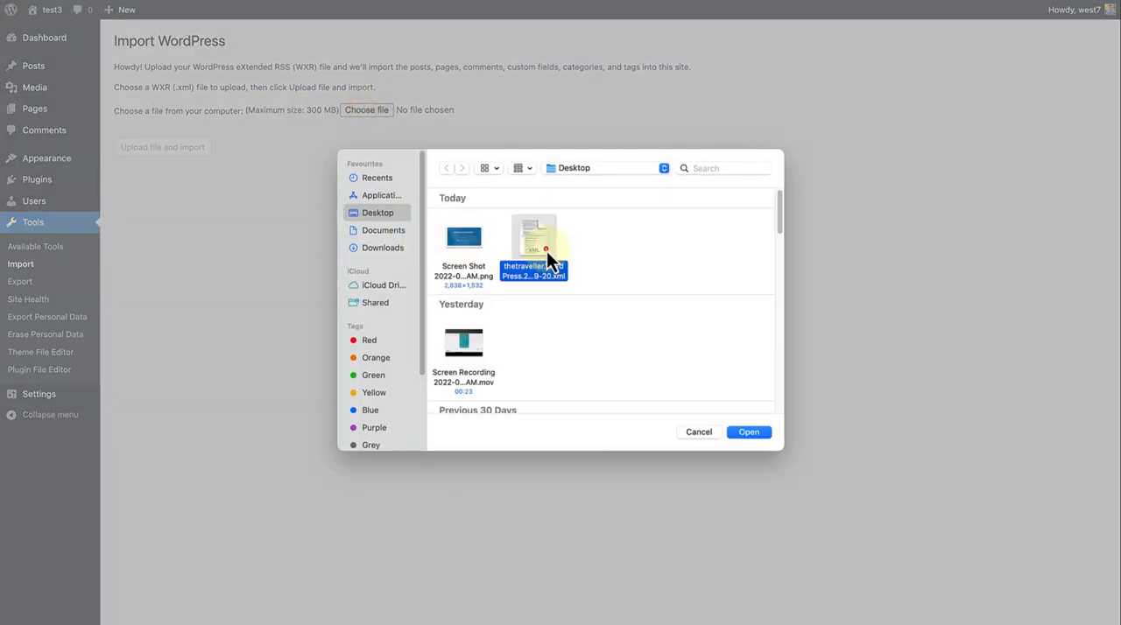
left_click(749, 431)
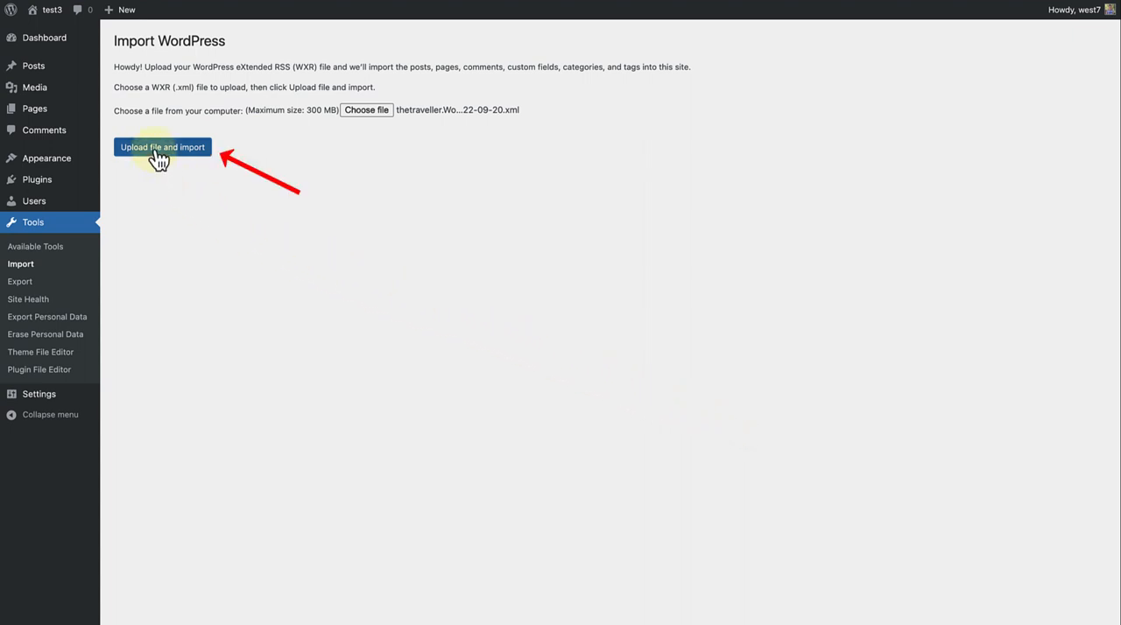
left_click(161, 147)
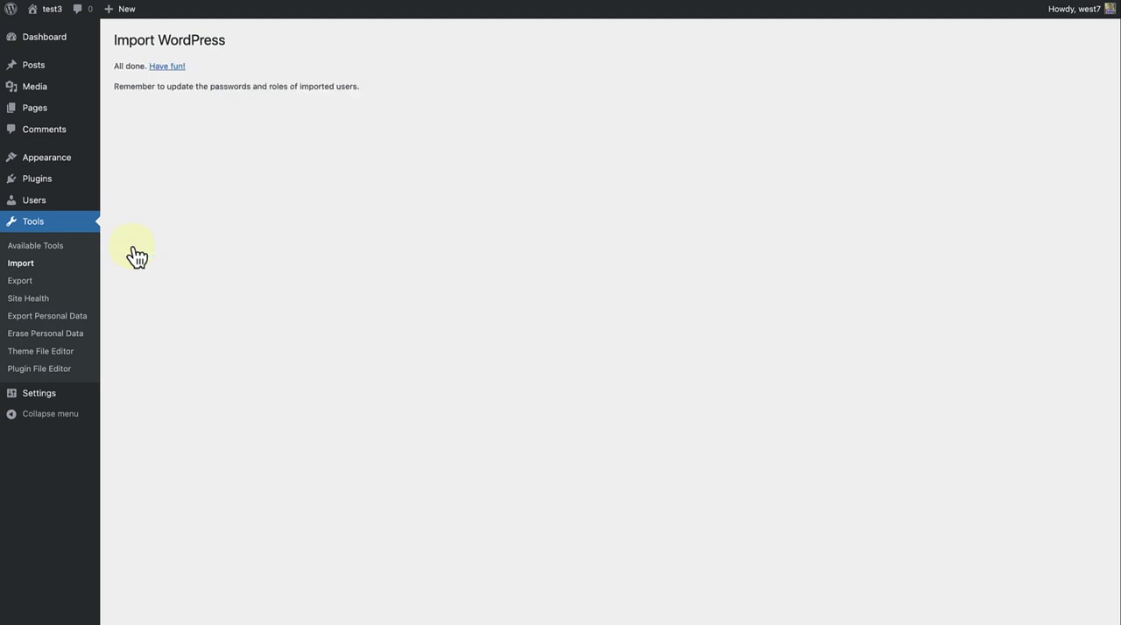
mouse_move(119, 226)
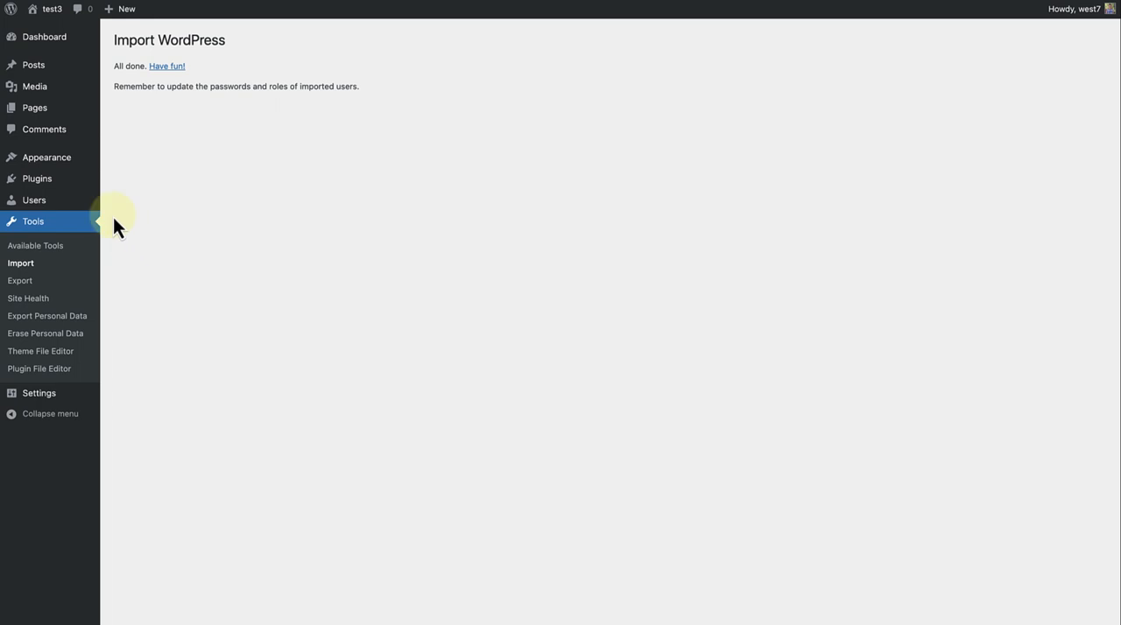
mouse_move(33, 65)
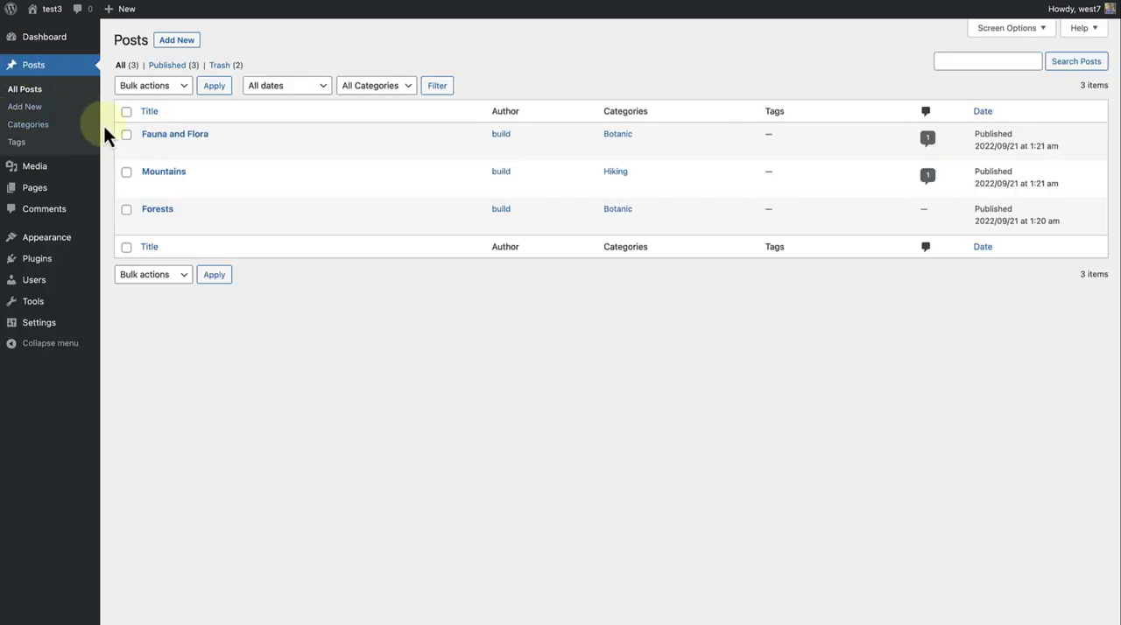
mouse_move(54, 128)
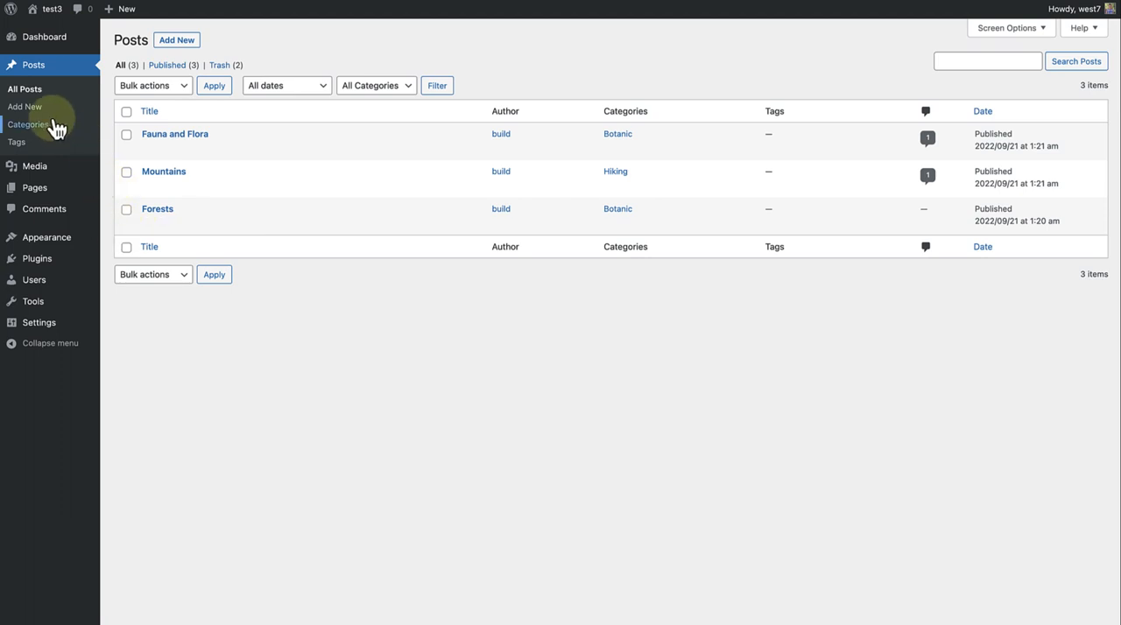
Step: Verify the imported media items and the two imported comments
left_click(35, 164)
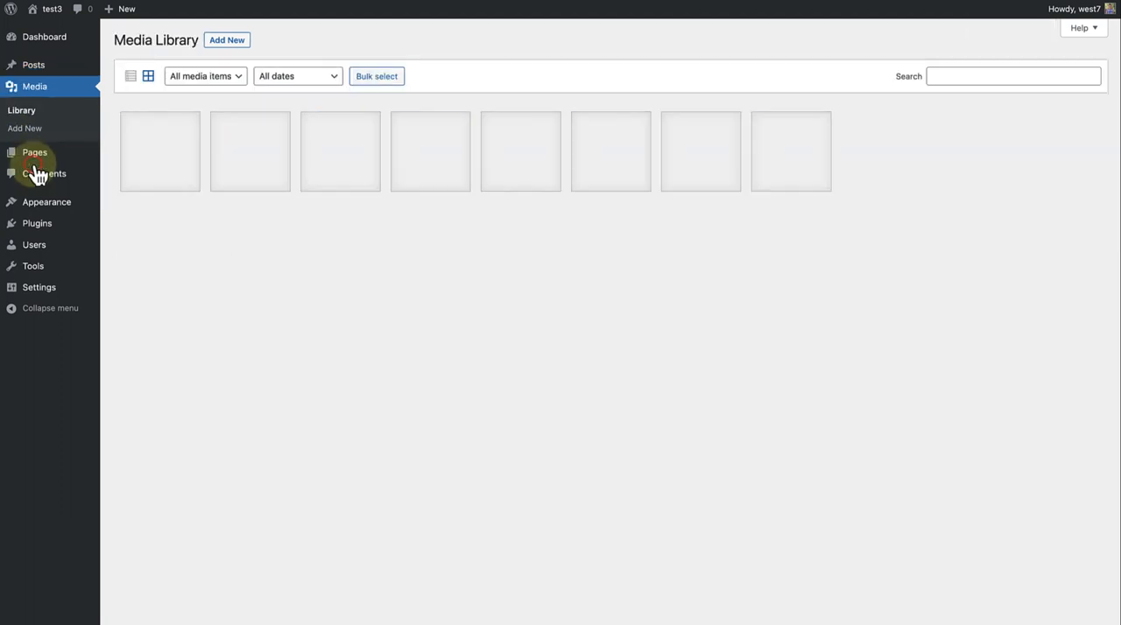
mouse_move(35, 151)
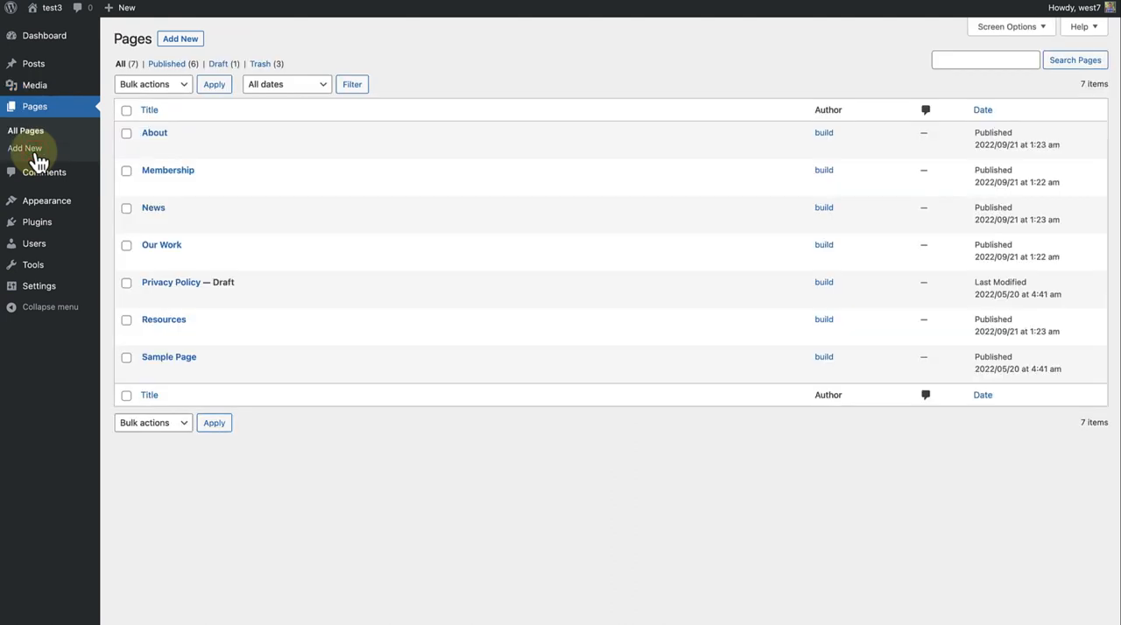
mouse_move(39, 172)
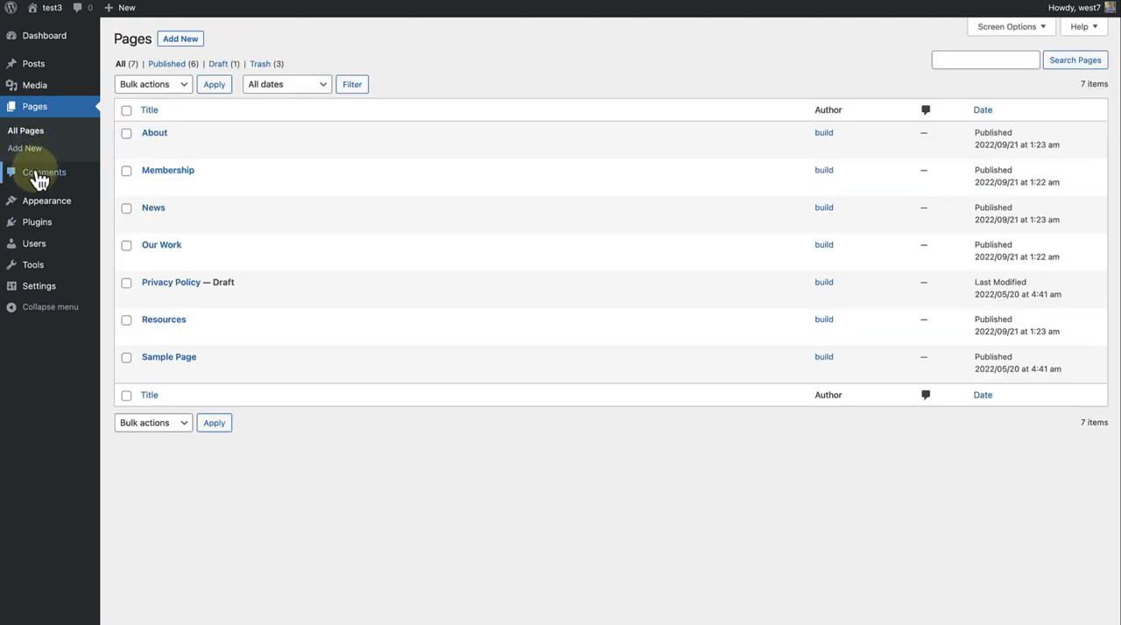
left_click(44, 172)
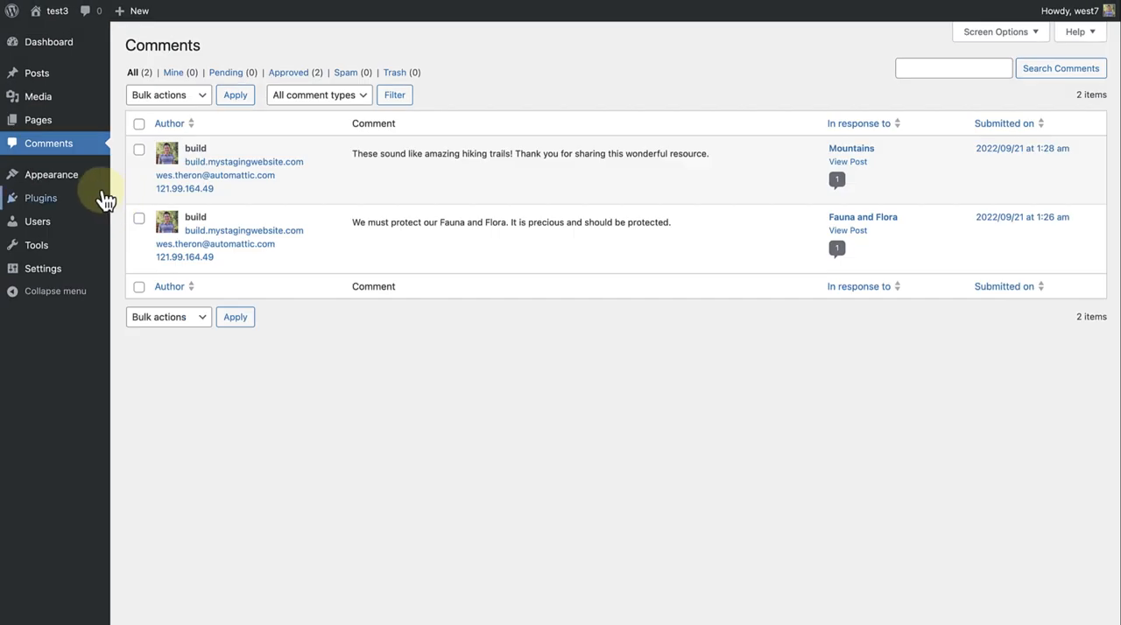
mouse_move(51, 176)
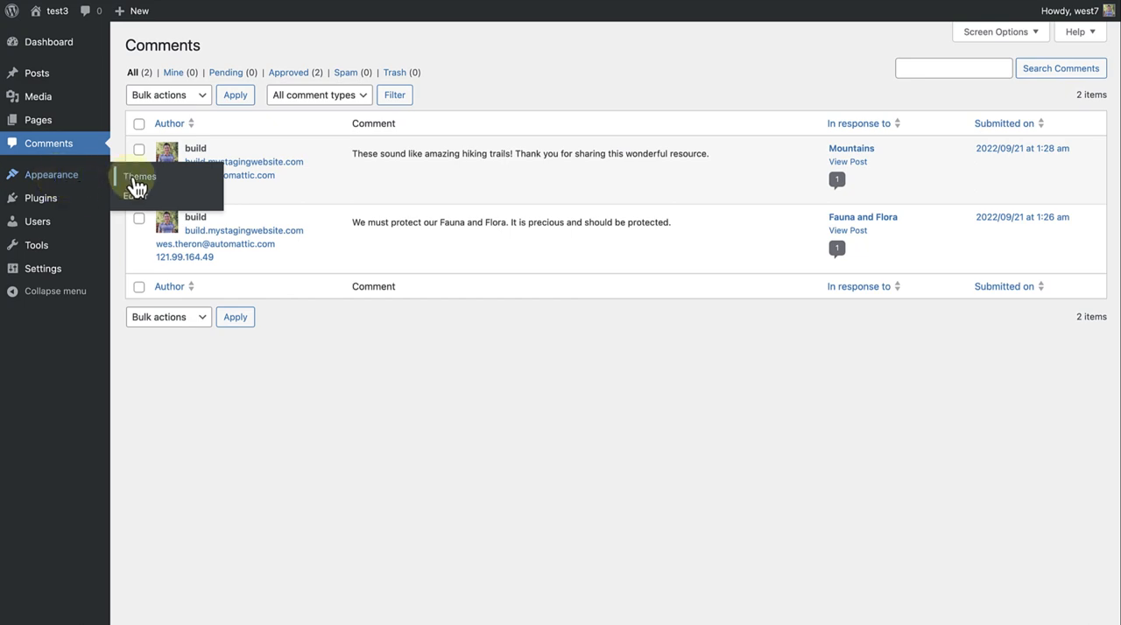
Step: View the imported header navigation menus in the Site Editor, then go to Templates
left_click(50, 175)
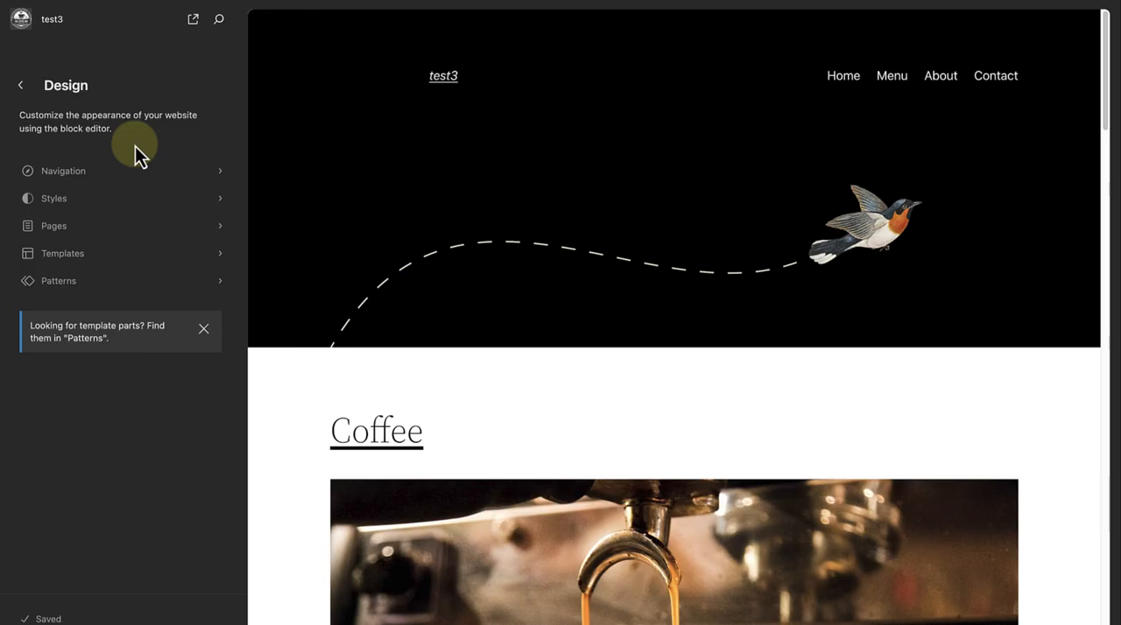
left_click(63, 170)
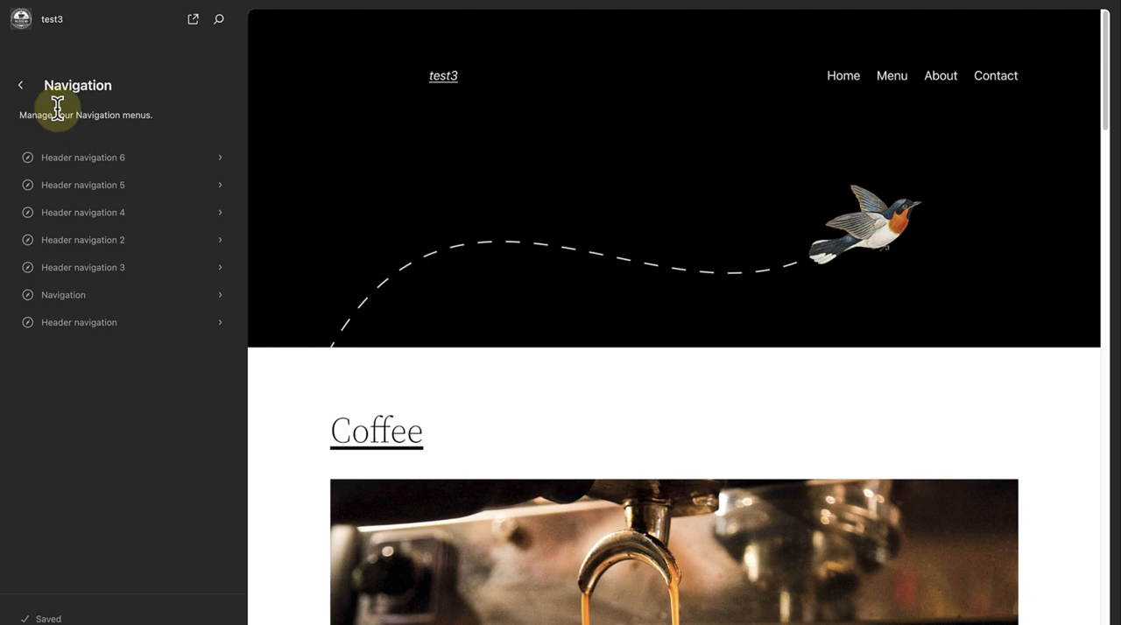
left_click(21, 84)
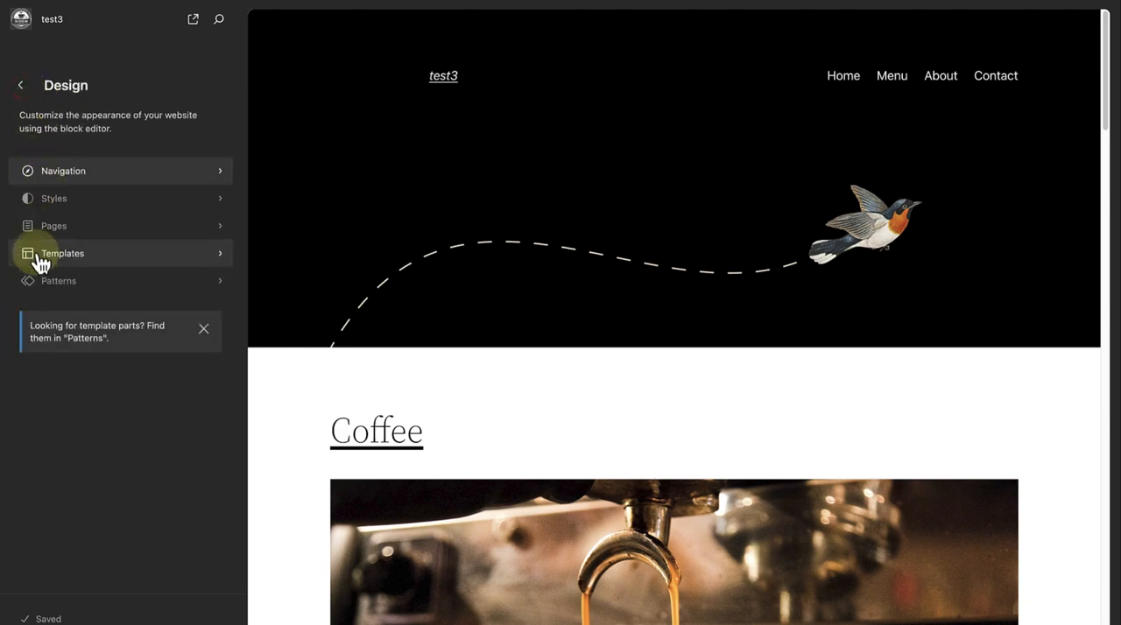
left_click(63, 252)
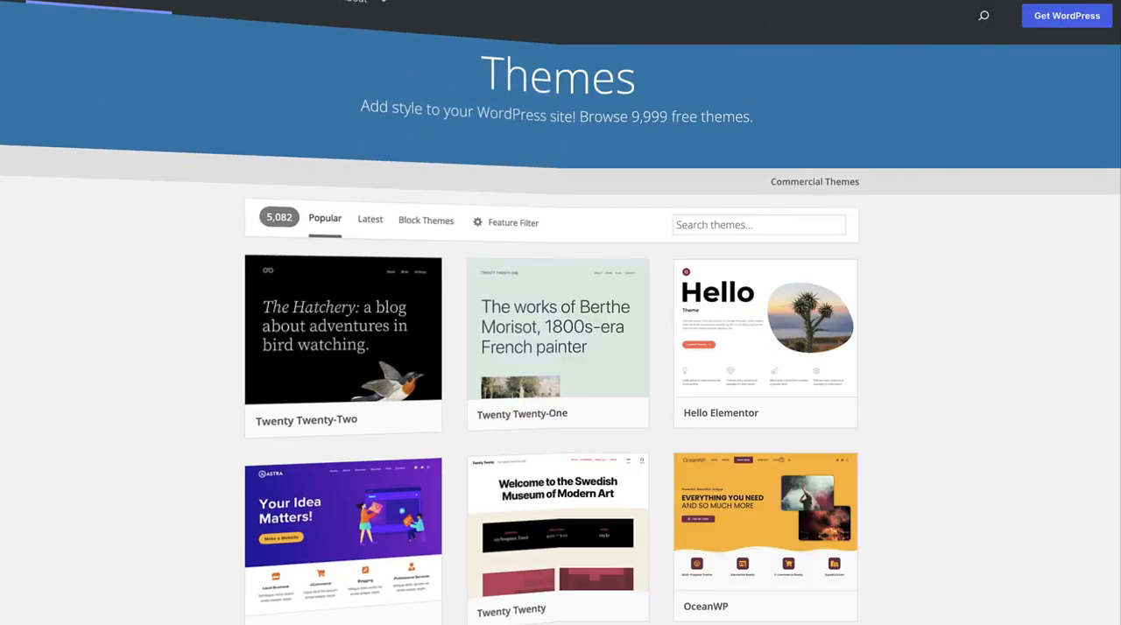
Step: Scroll the free themes directory, then go to Add New plugins to find migration plugins
scroll("up", 3)
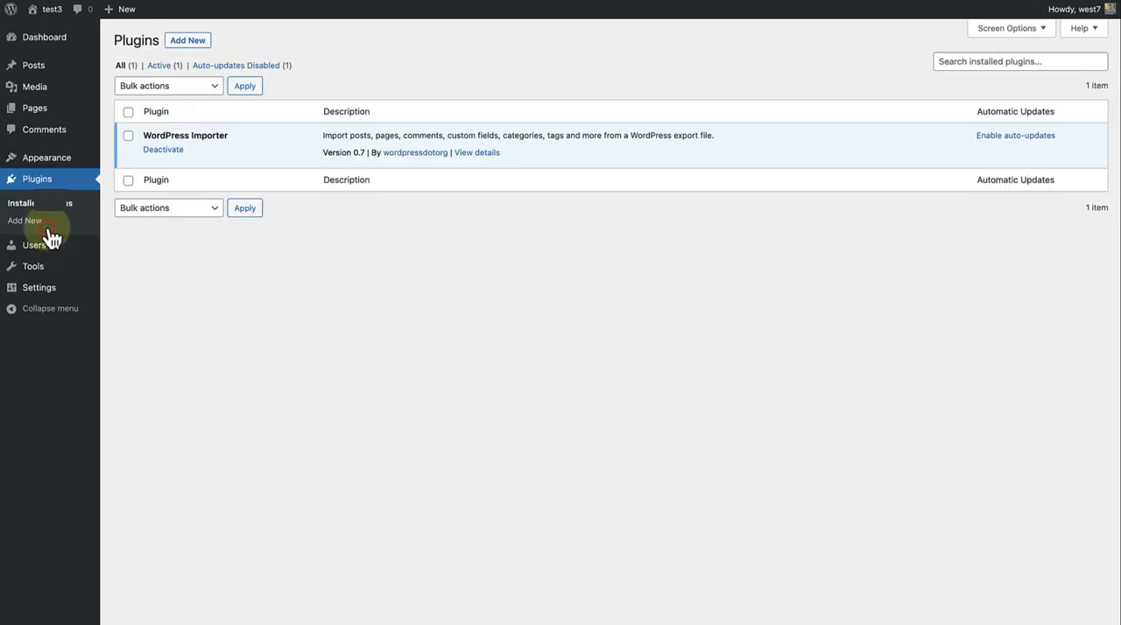
left_click(25, 221)
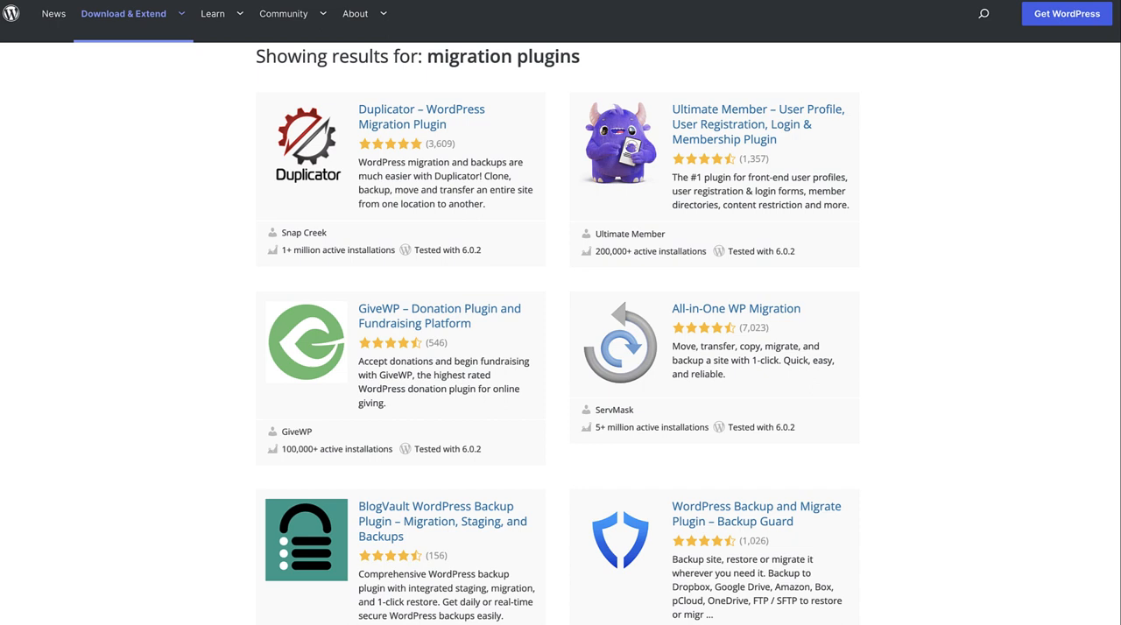